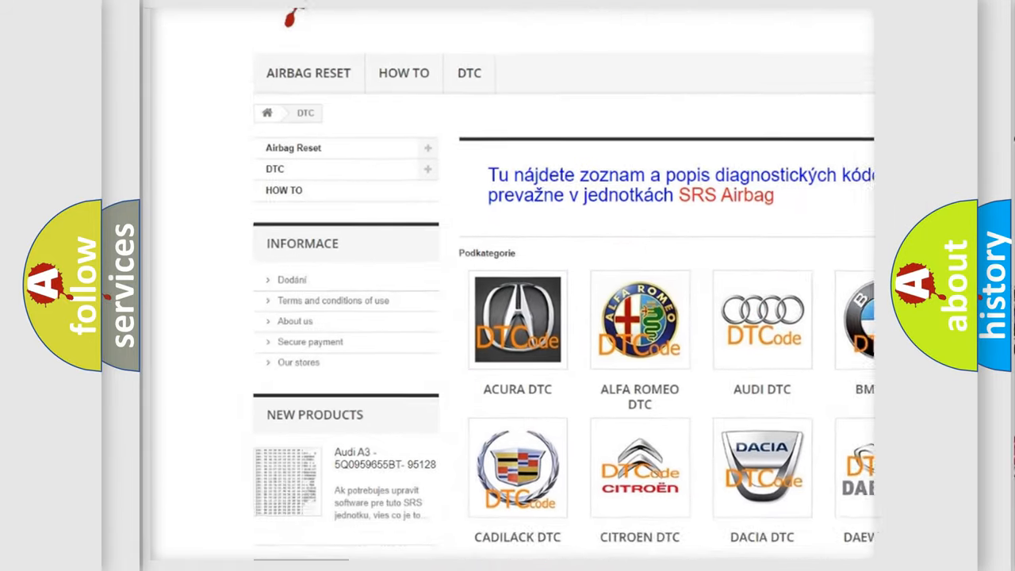
Step: Open the Audi DTC code list and scroll through its trouble code subcategories
{"action": "scroll", "scroll_direction": "down", "scroll_amount": 3}
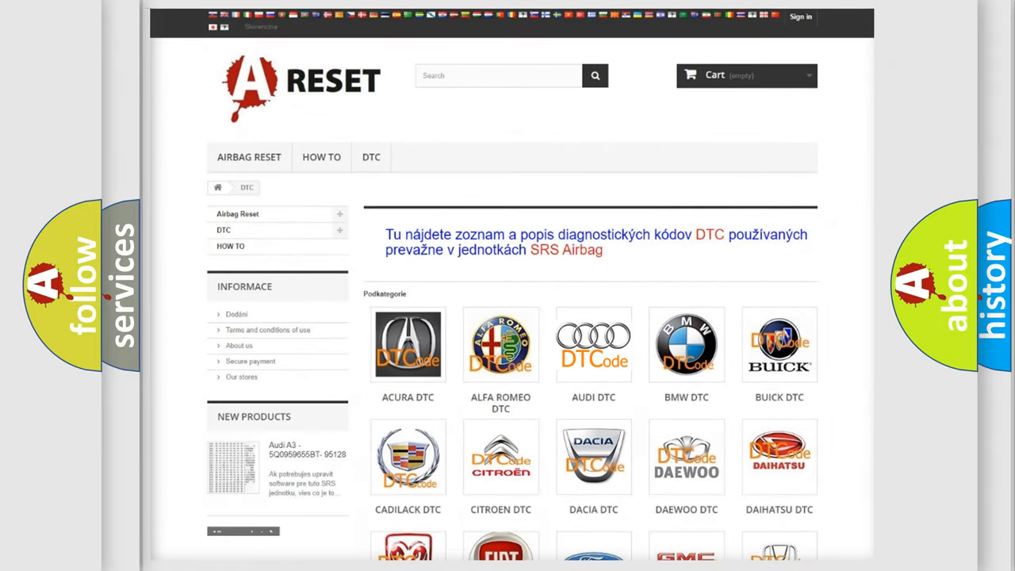
{"action": "left_click", "coordinate": [593, 344]}
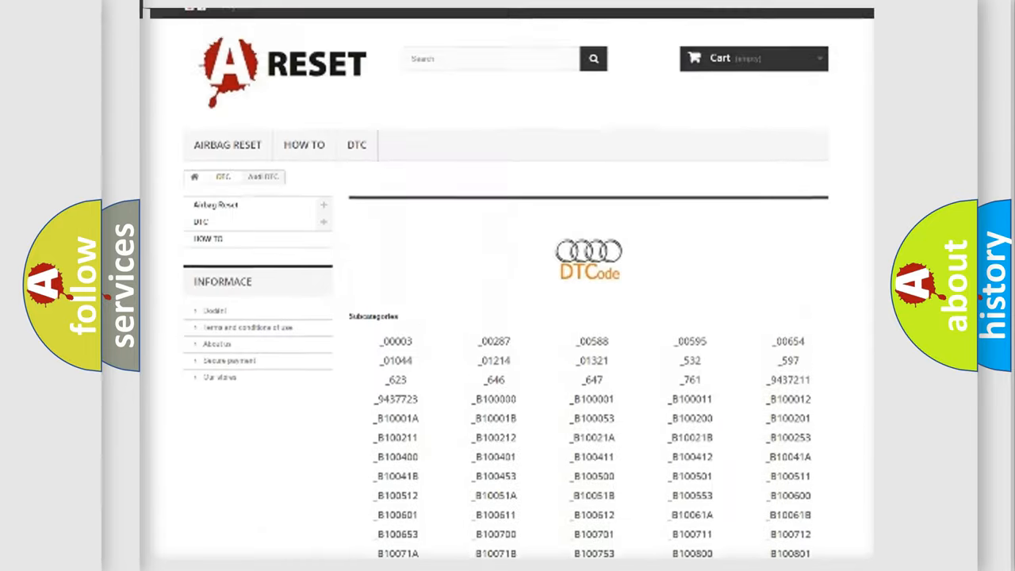
{"action": "scroll", "scroll_direction": "up", "scroll_amount": 3}
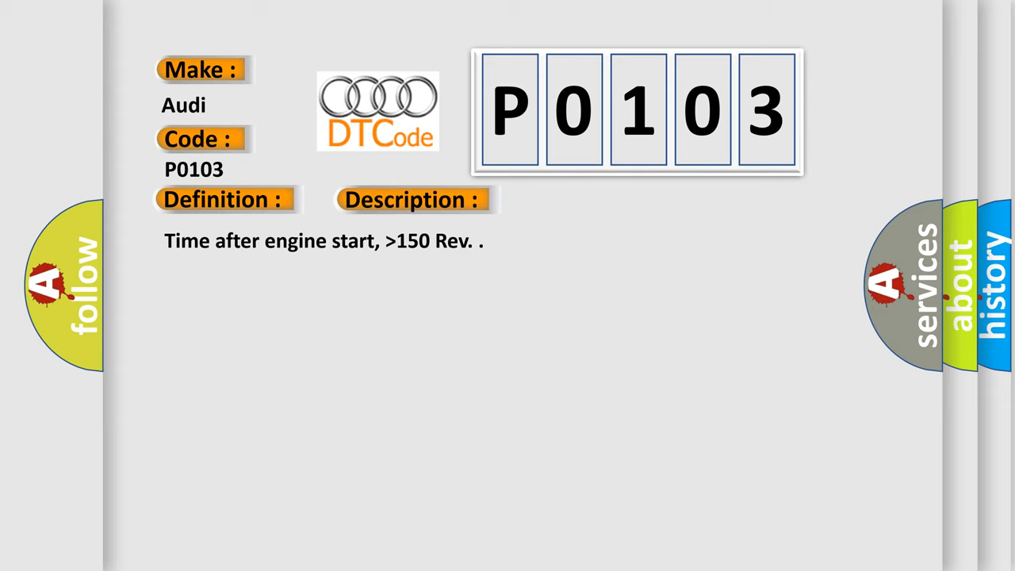
Step: Reveal the P0103 Cause checklist: fuse, signal/voltage/ground, harness, replace MAF sensor
{"action": "left_click", "coordinate": [583, 200]}
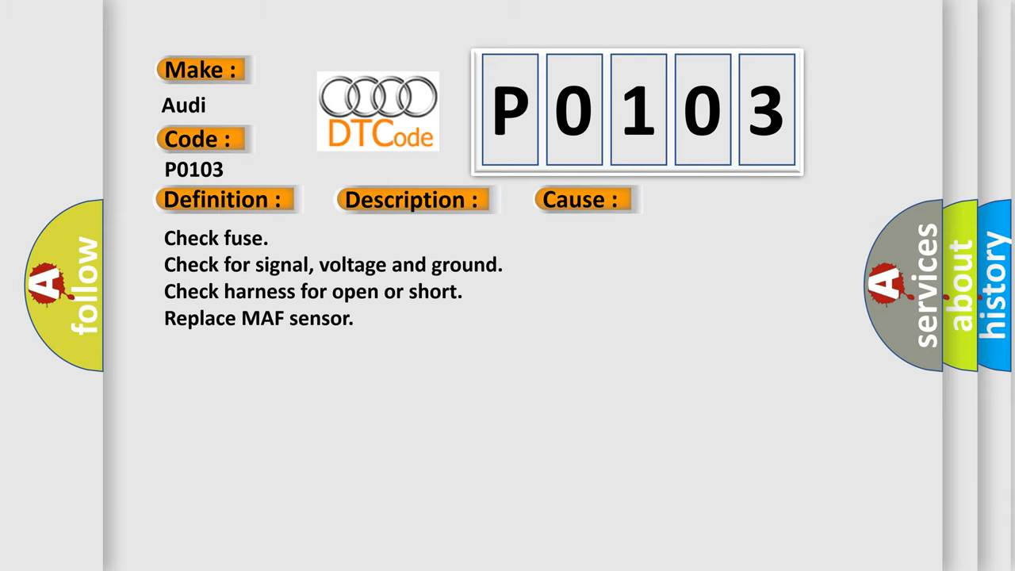